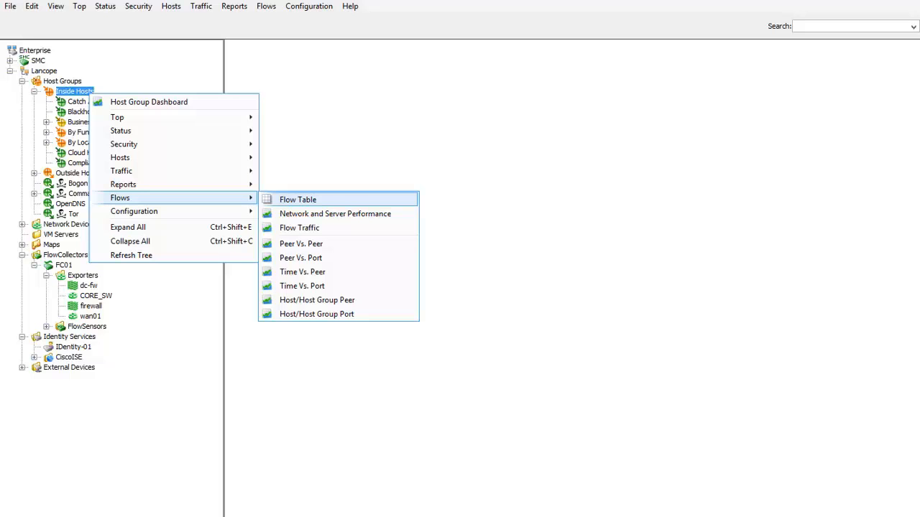
mouse_move(345, 204)
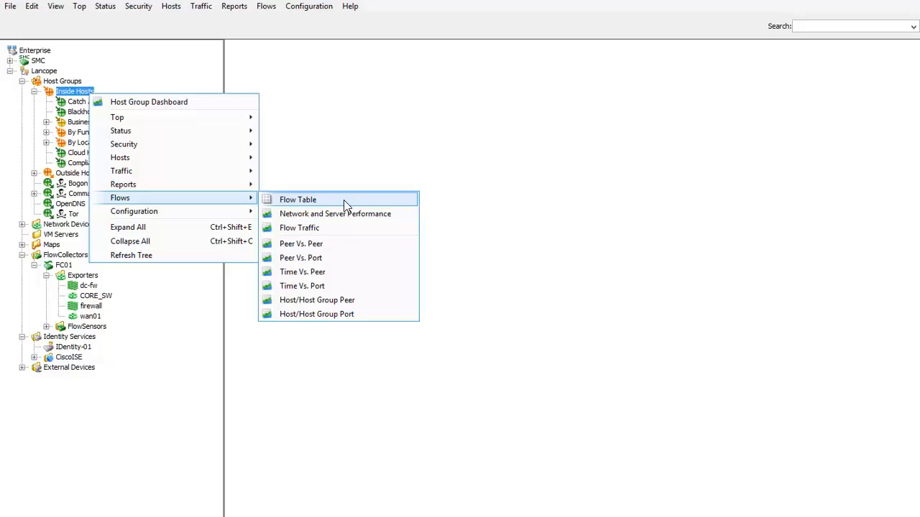
Step: Start a Flow Table query for the Inside Hosts host group from its tree menu
left_click(297, 199)
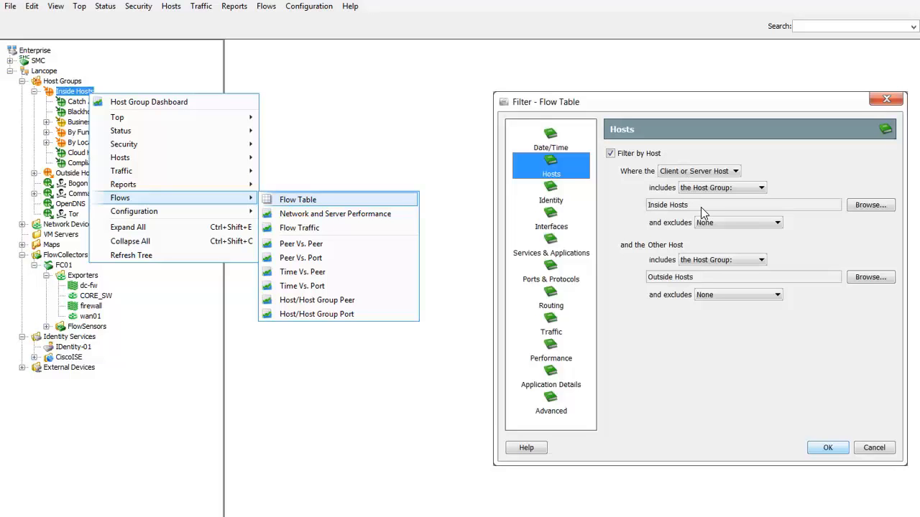
mouse_move(725, 281)
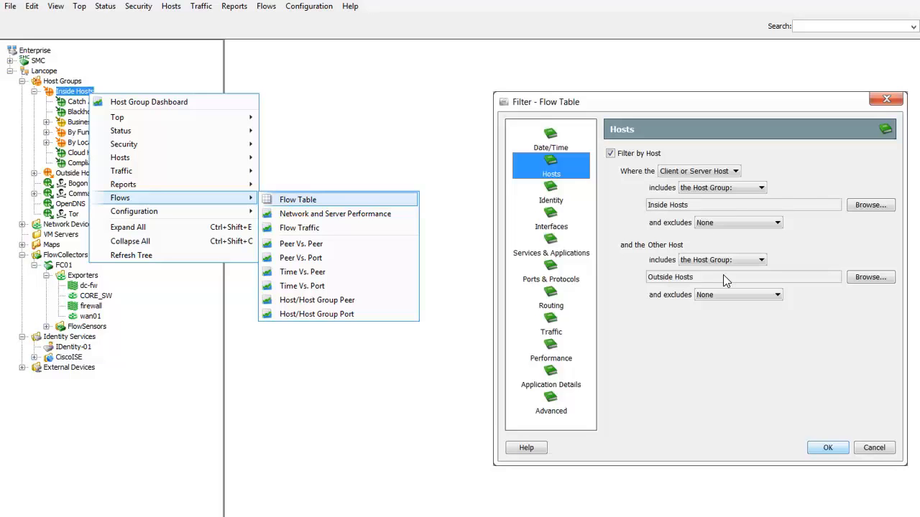
mouse_move(551, 136)
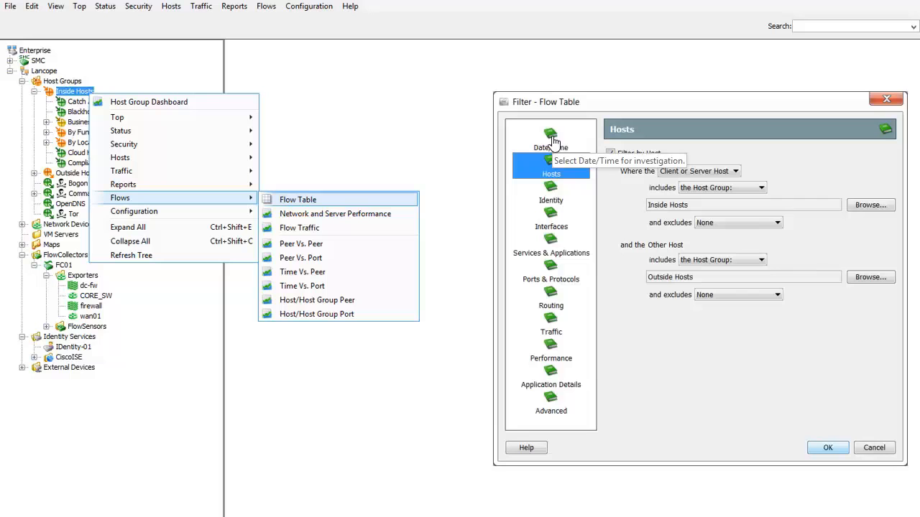
mouse_move(559, 279)
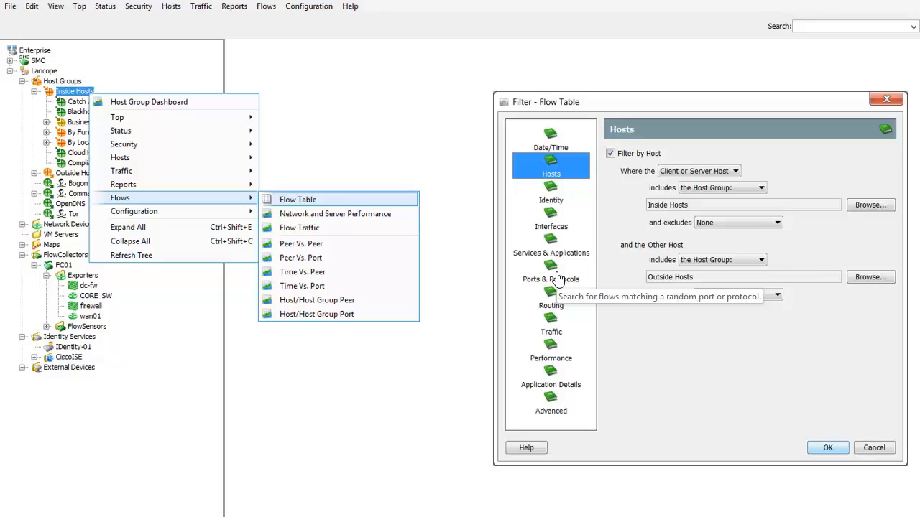
mouse_move(551, 200)
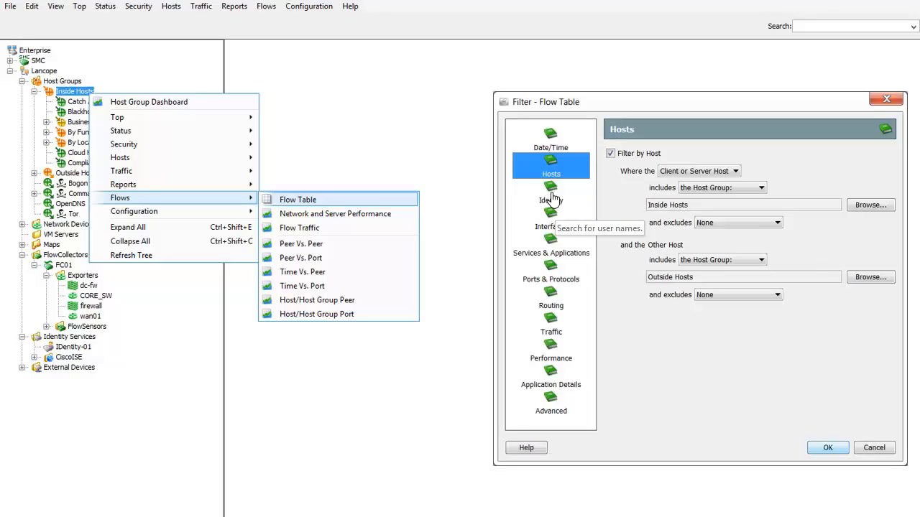
mouse_move(551, 226)
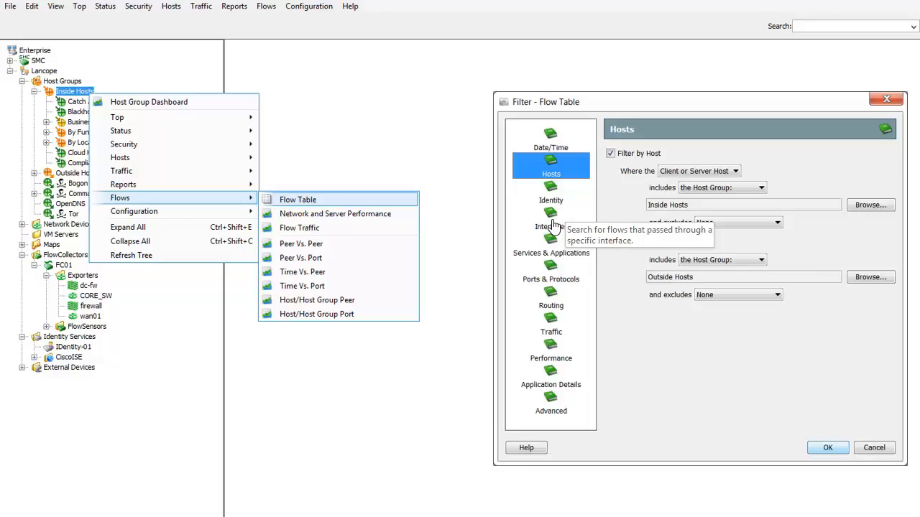
mouse_move(550, 241)
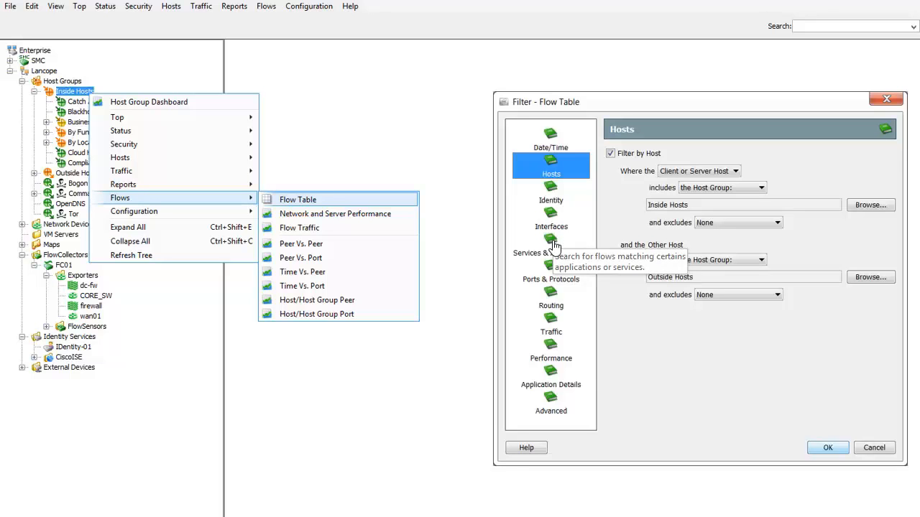
mouse_move(551, 298)
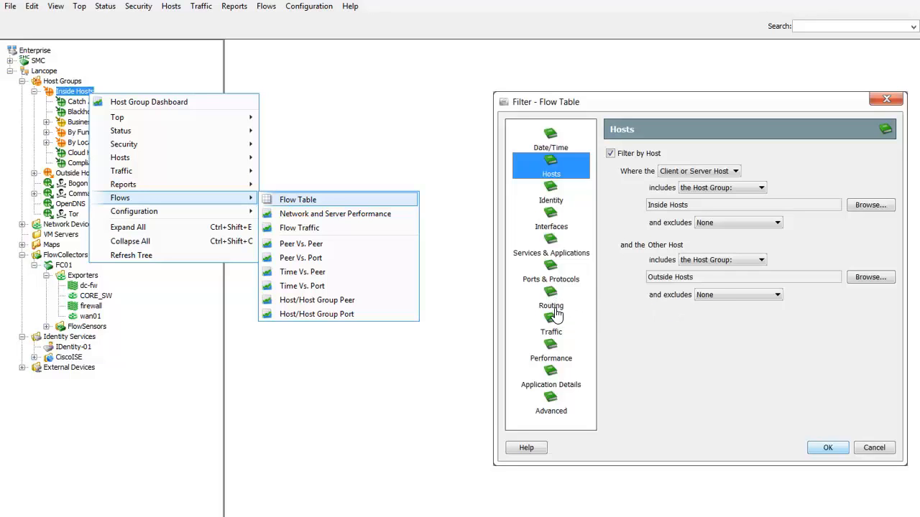
mouse_move(550, 320)
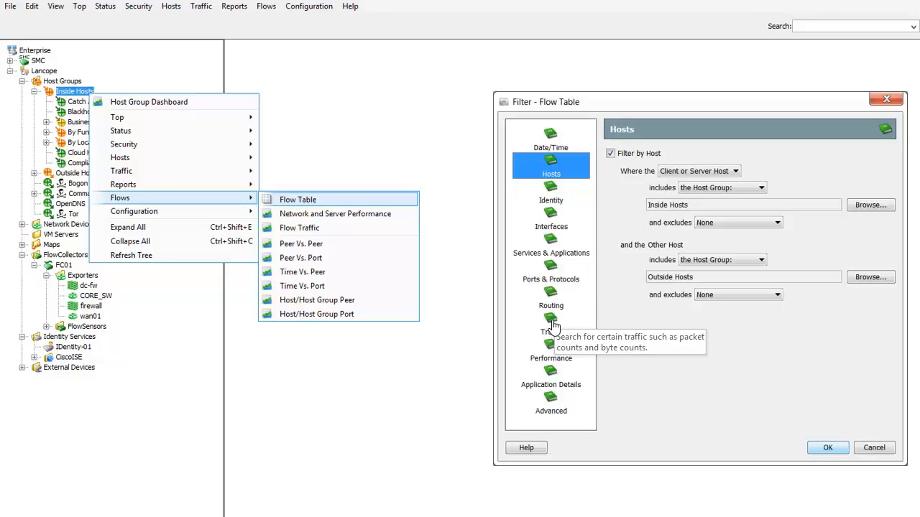
mouse_move(552, 352)
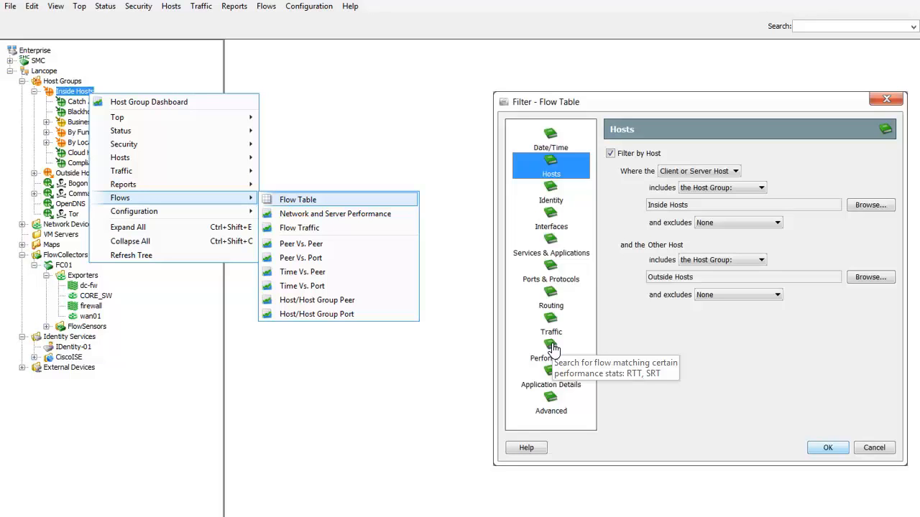
mouse_move(554, 374)
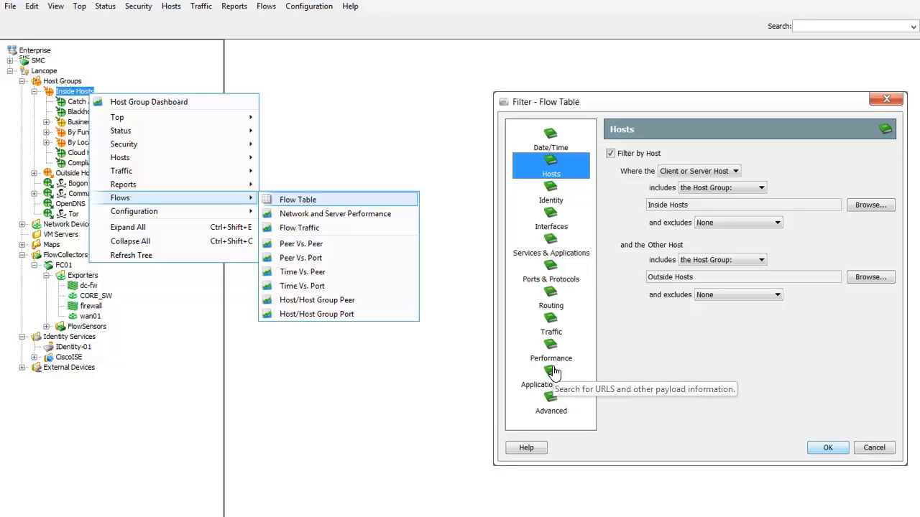
mouse_move(556, 402)
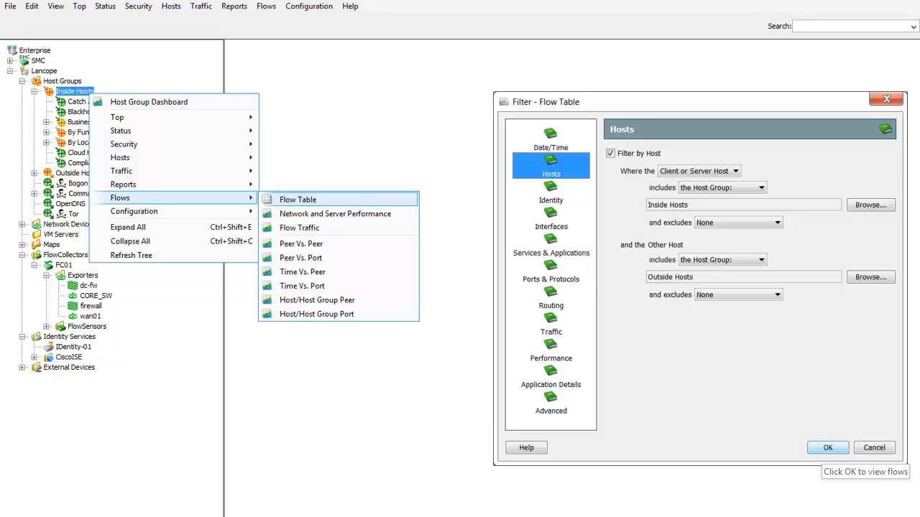
Step: Submit the Flow Table filter with Inside Hosts and Outside Hosts host groups
left_click(828, 448)
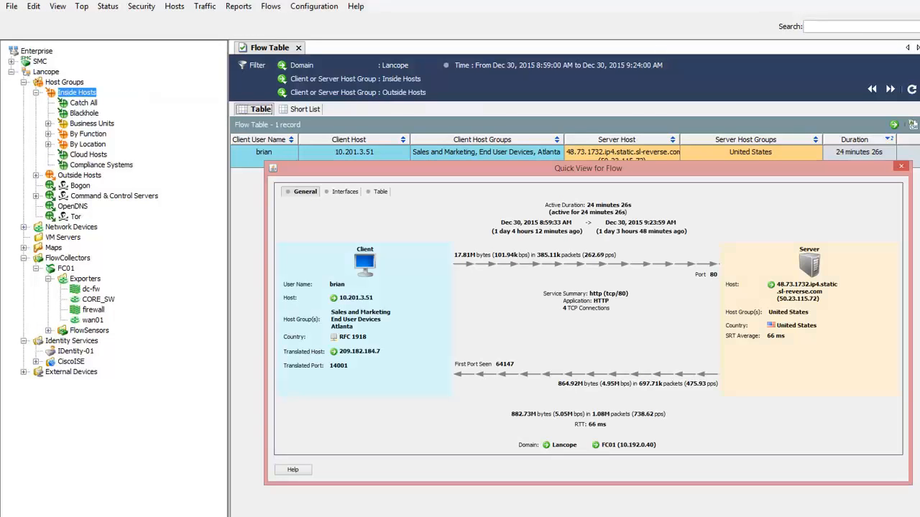
mouse_move(380, 305)
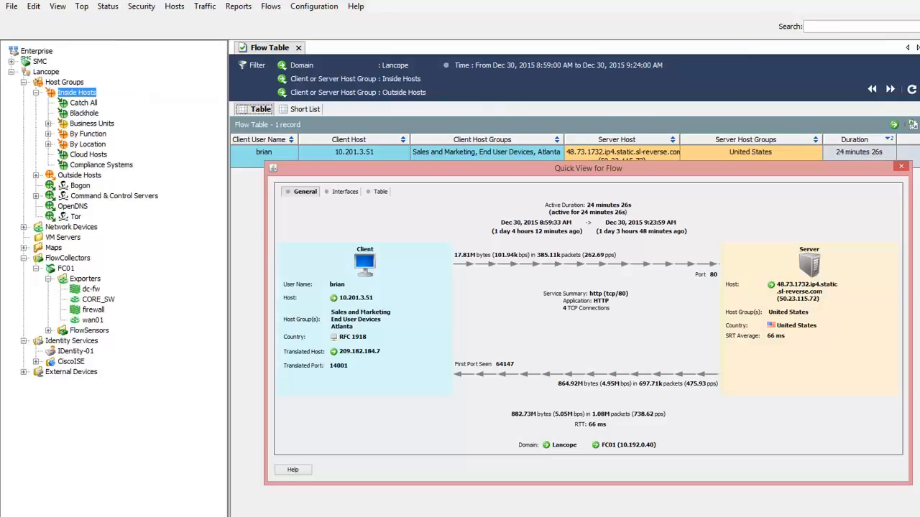
mouse_move(385, 322)
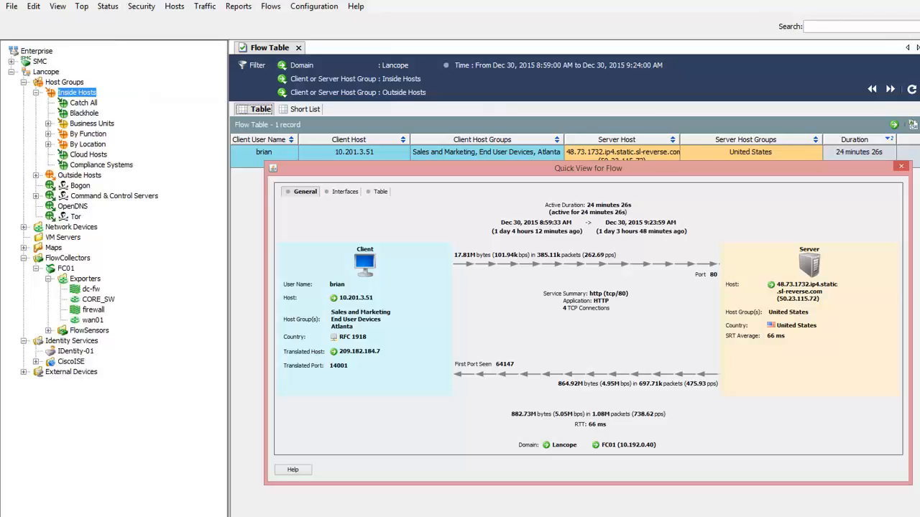
mouse_move(582, 410)
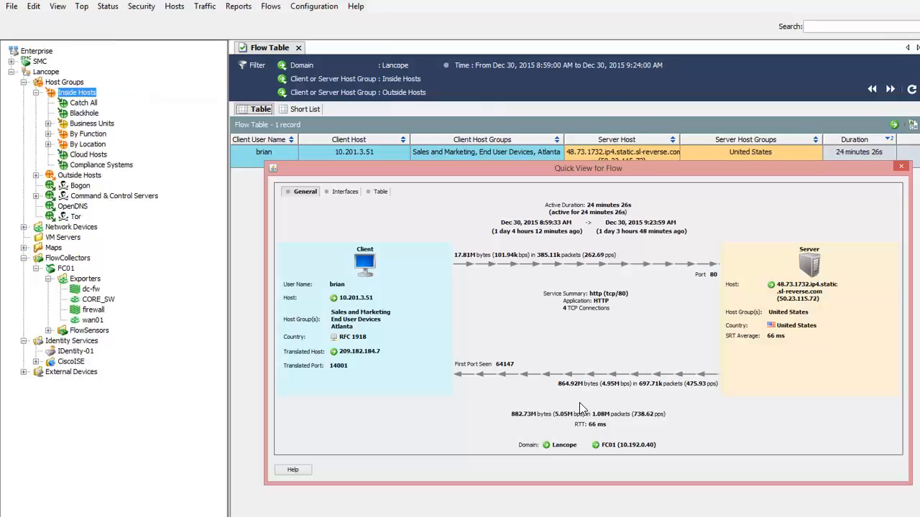
mouse_move(575, 401)
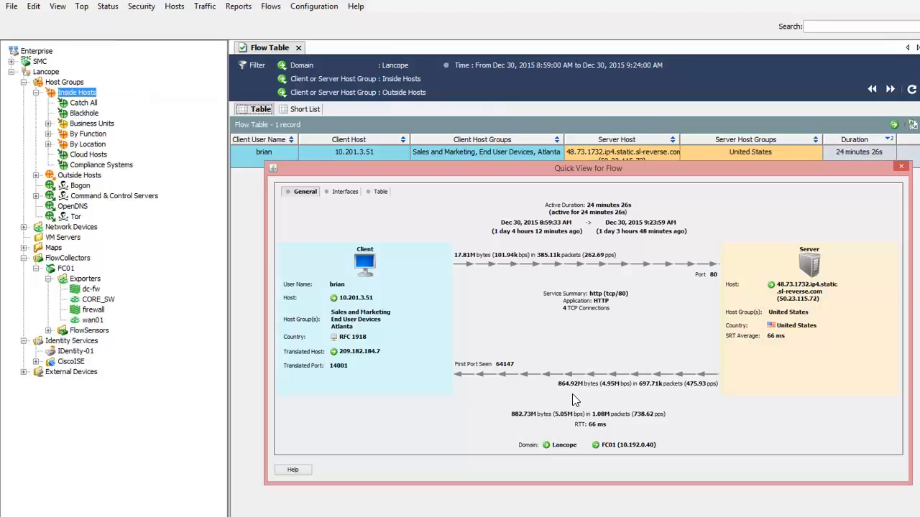
mouse_move(575, 400)
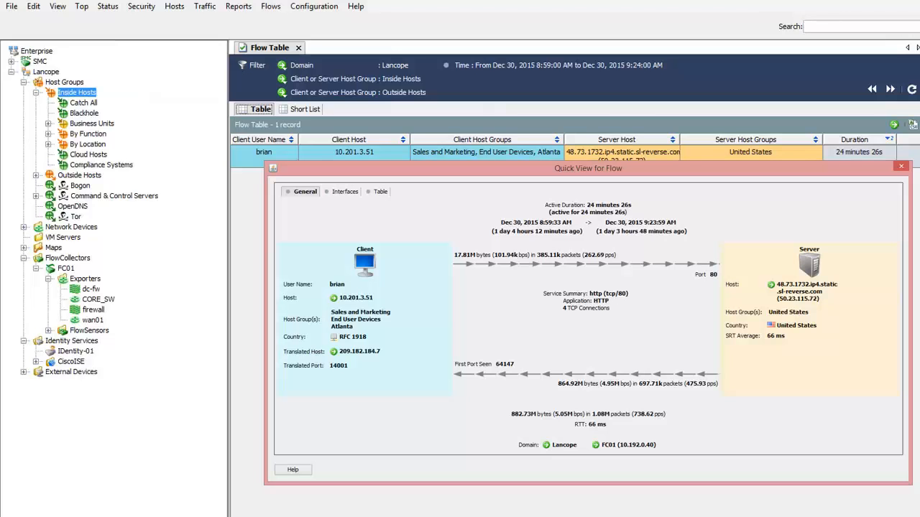
Step: Show the exporter interfaces for brian's flow in Quick View
left_click(343, 192)
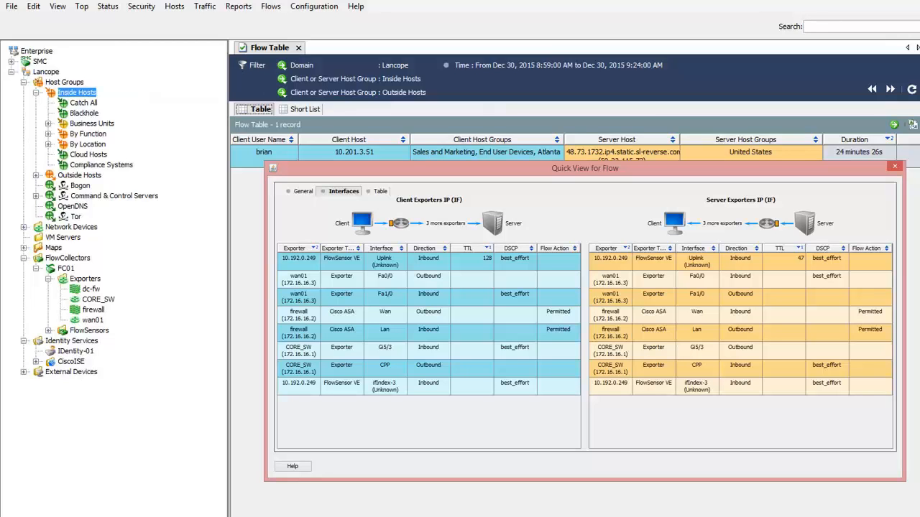
mouse_move(539, 332)
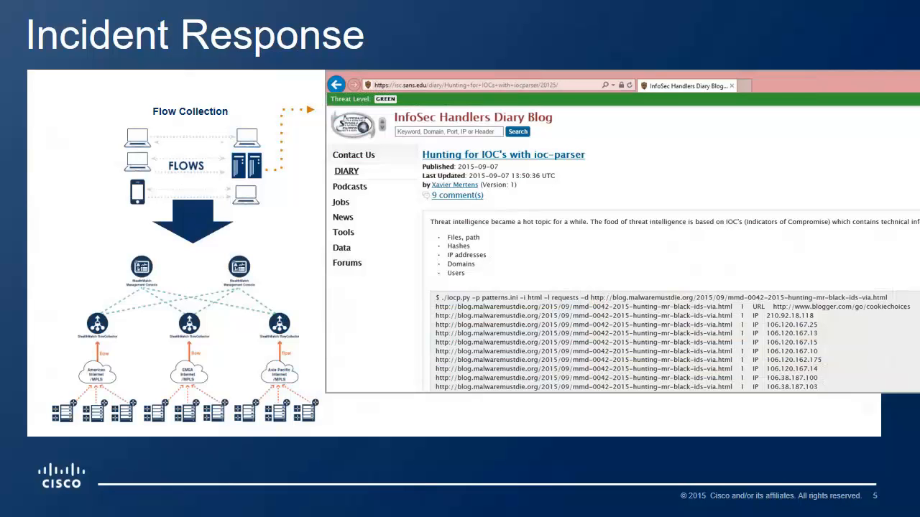
Step: Advance past the Incident Response slide to the StealthWatch web demo
left_click(845, 215)
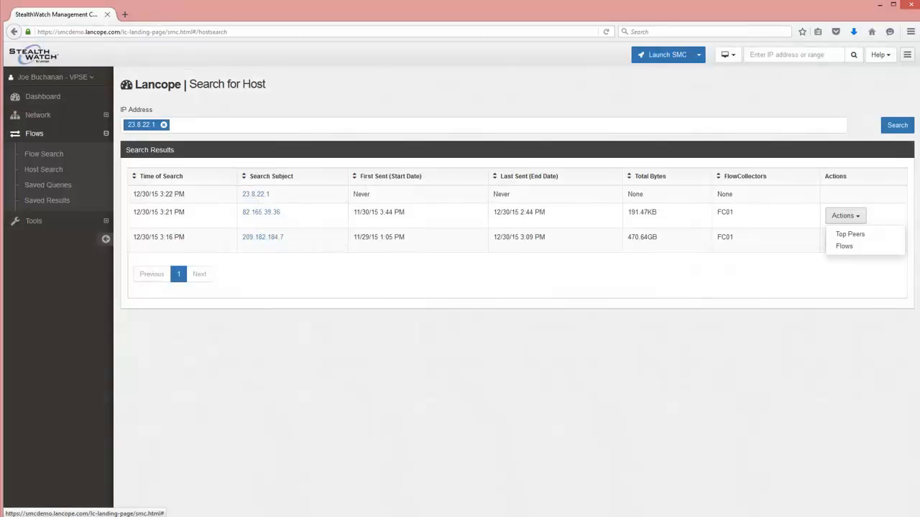
mouse_move(301, 211)
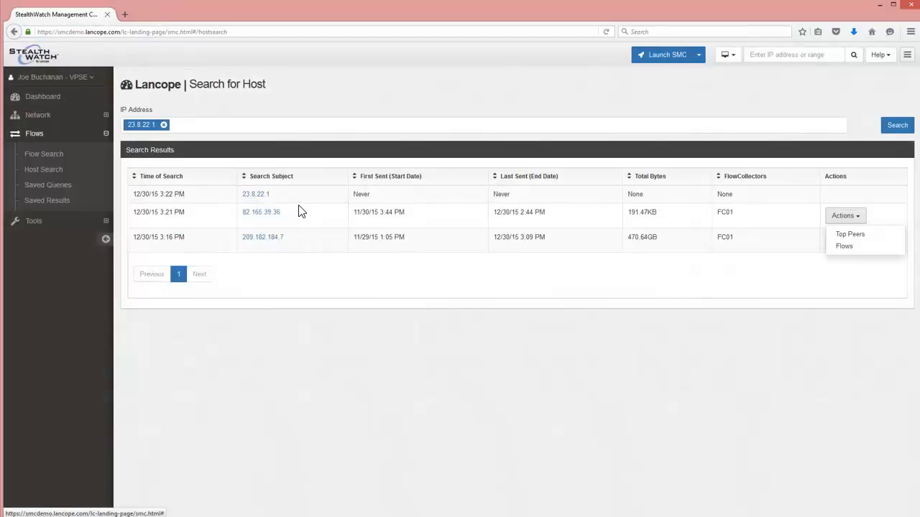
mouse_move(388, 221)
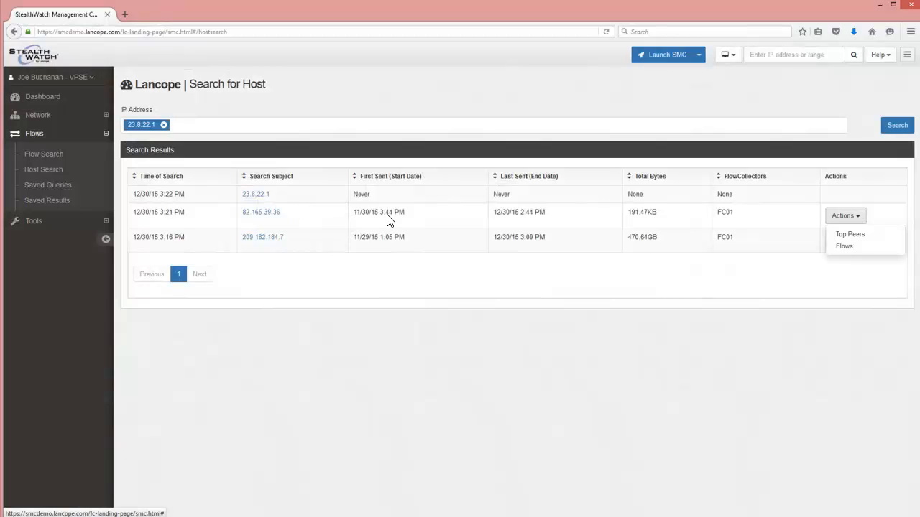
mouse_move(413, 215)
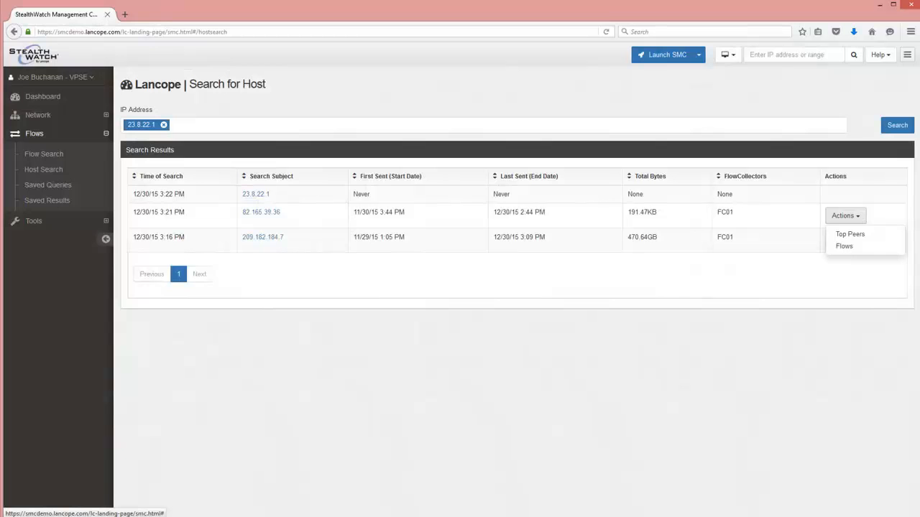
Step: Choose Top Peers from the Actions menu for 82.165.39.36
left_click(850, 234)
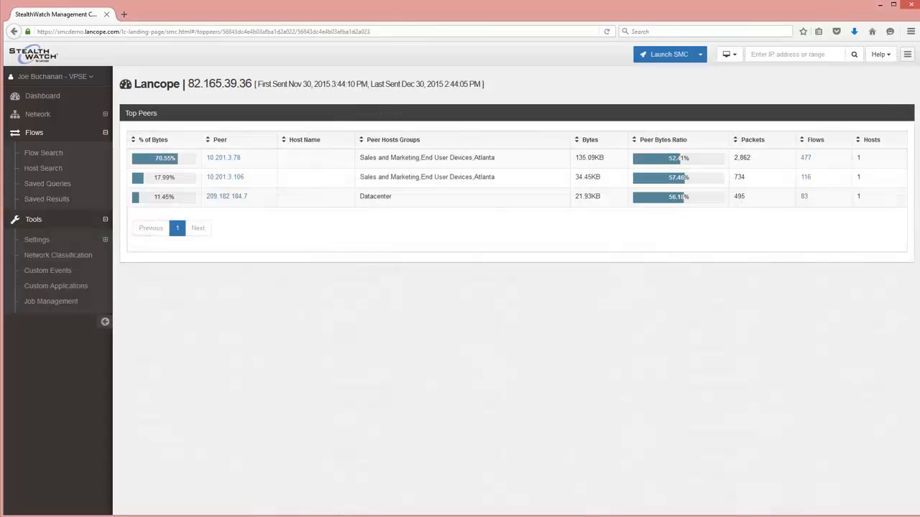
mouse_move(333, 161)
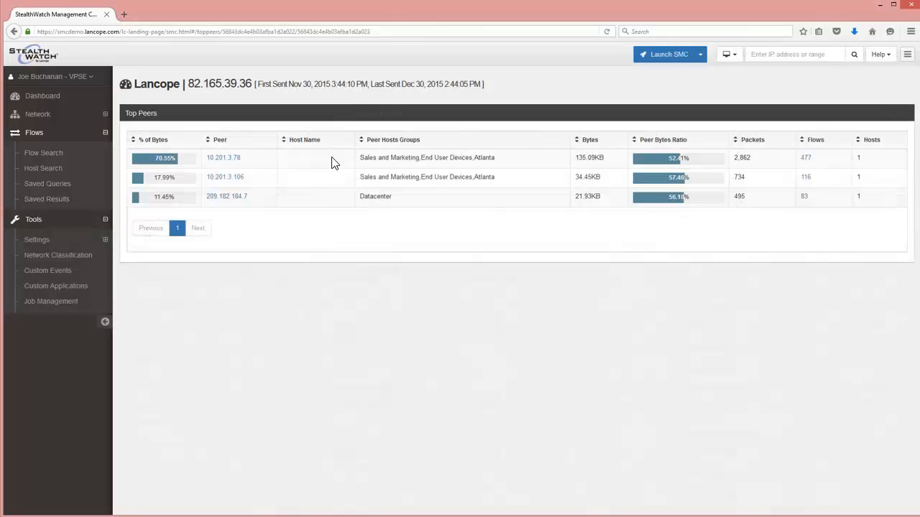
mouse_move(609, 162)
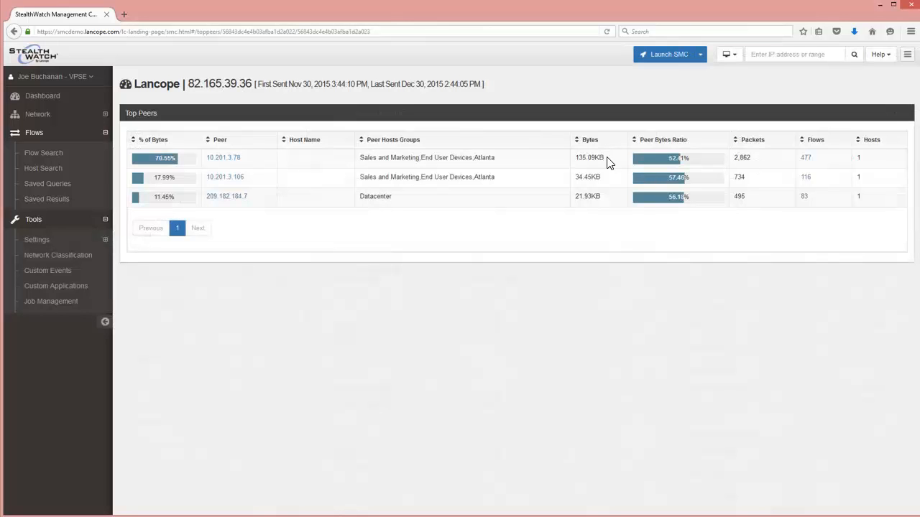
mouse_move(827, 164)
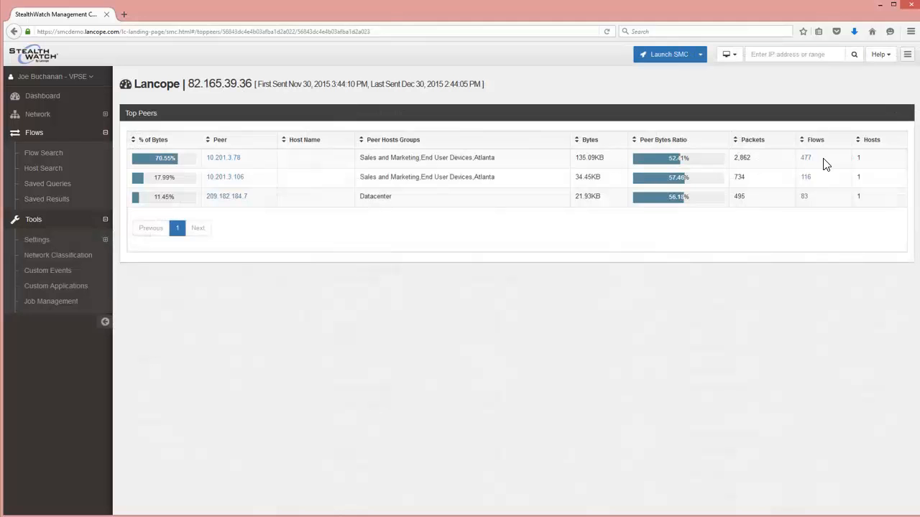
Step: Run a flow query for 82.165.39.36 from its Top Peers flows count
left_click(806, 157)
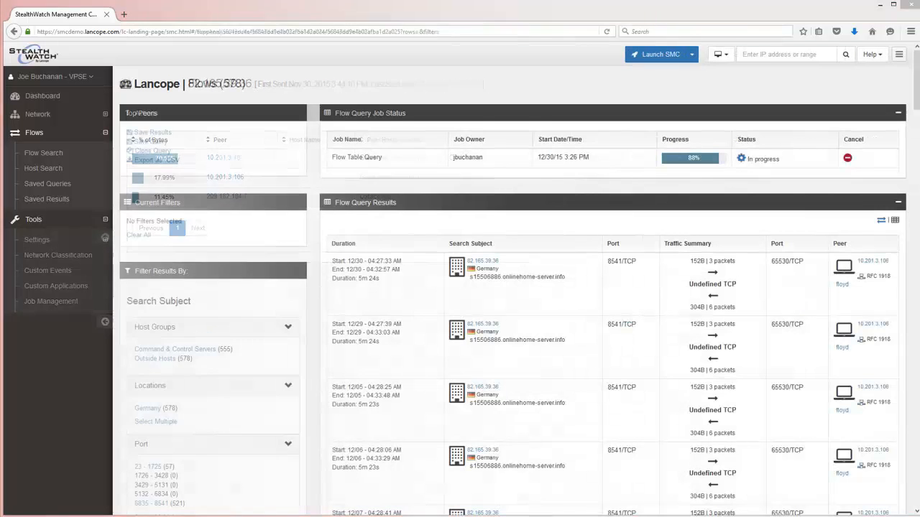